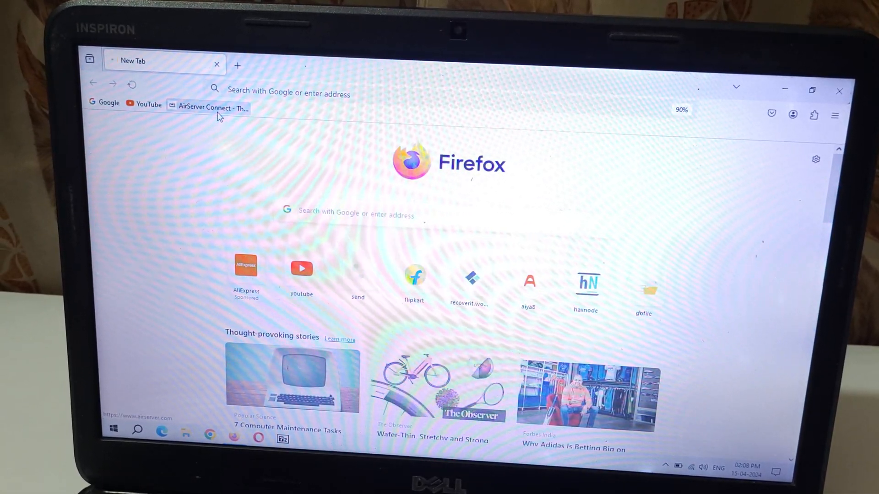
- Load airserver.com from the AirServer Connect bookmark and view the Windows 7/8/10 slide
left_click(213, 108)
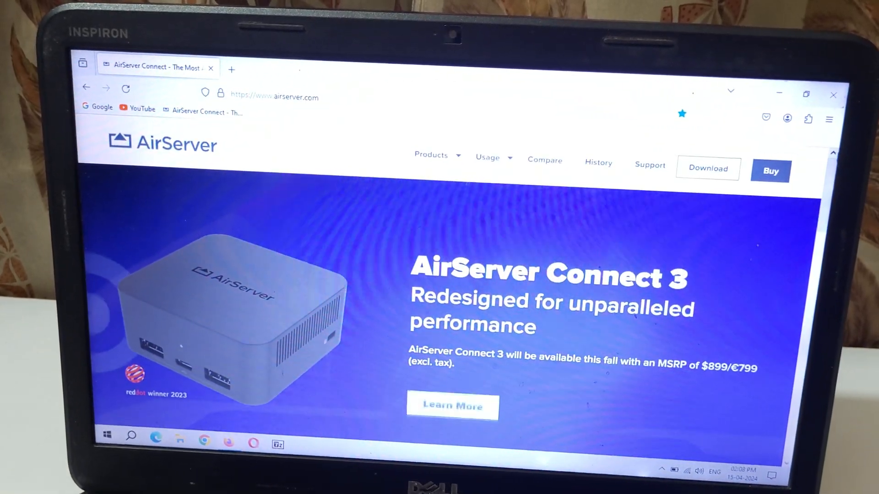
scroll("down", 3)
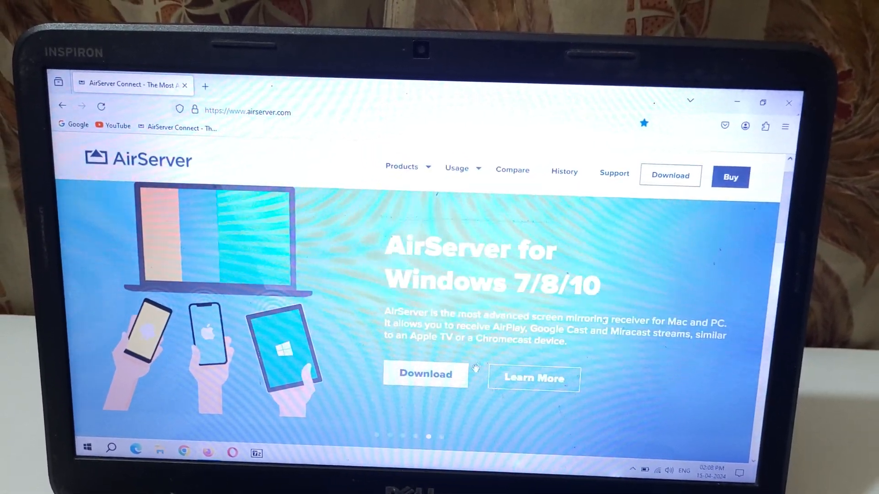
- Go to the AirServer download page and bring the classic MSI 'Download 64-bit' button into view
left_click(424, 373)
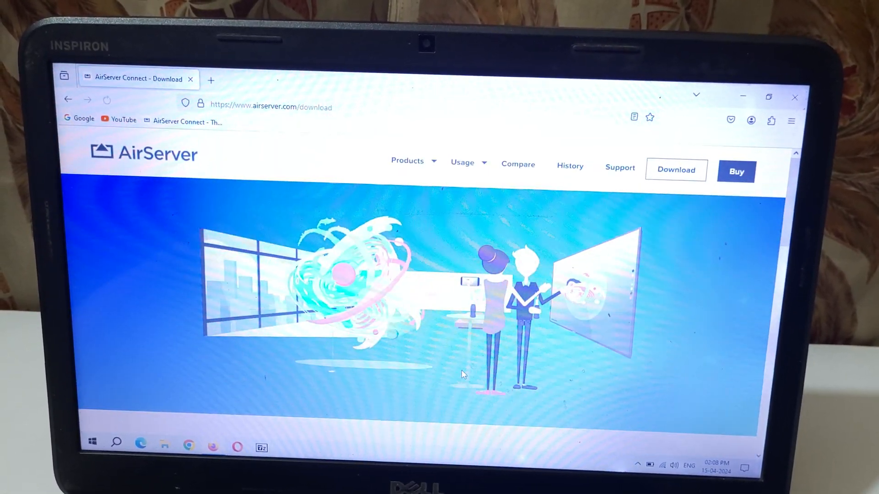
scroll("down", 3)
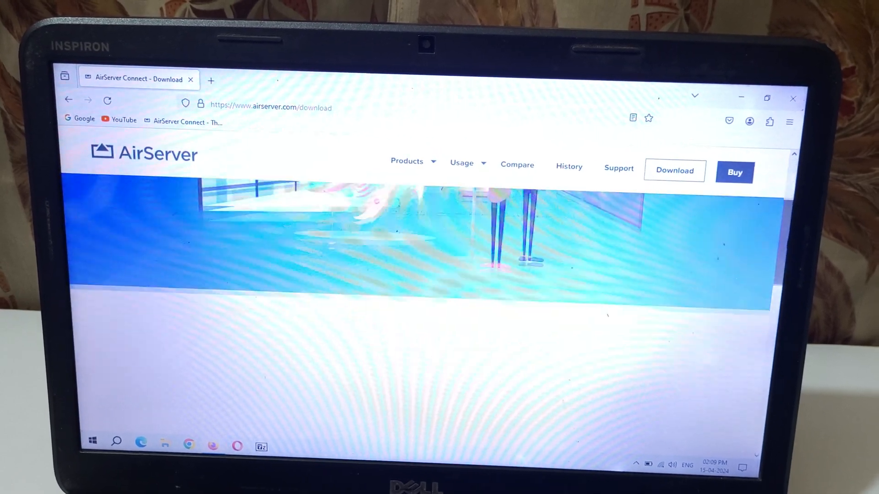
scroll("down", 3)
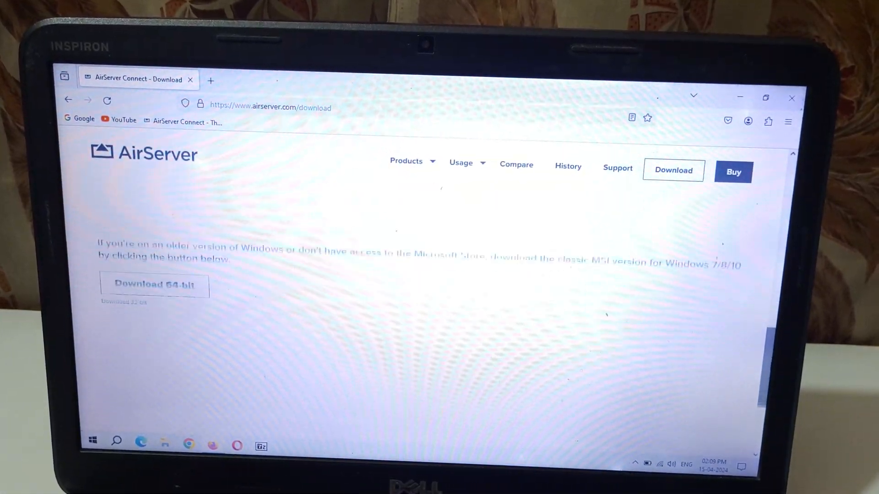
scroll("down", 3)
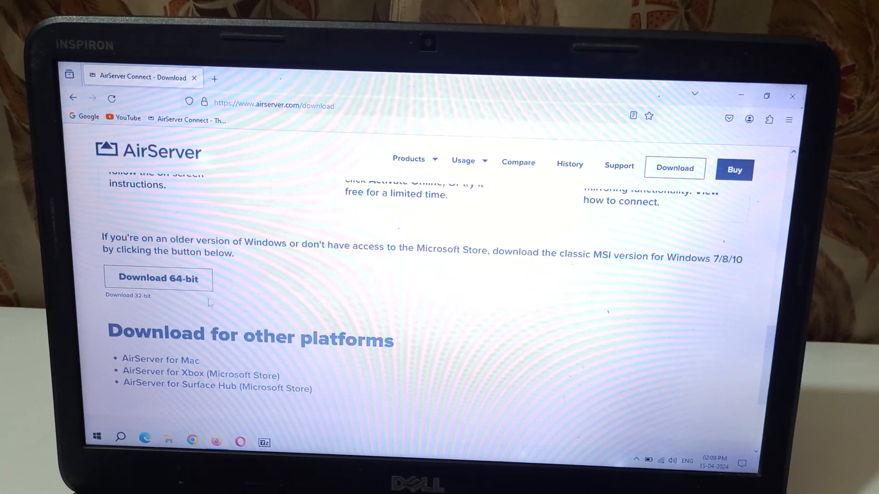
mouse_move(127, 296)
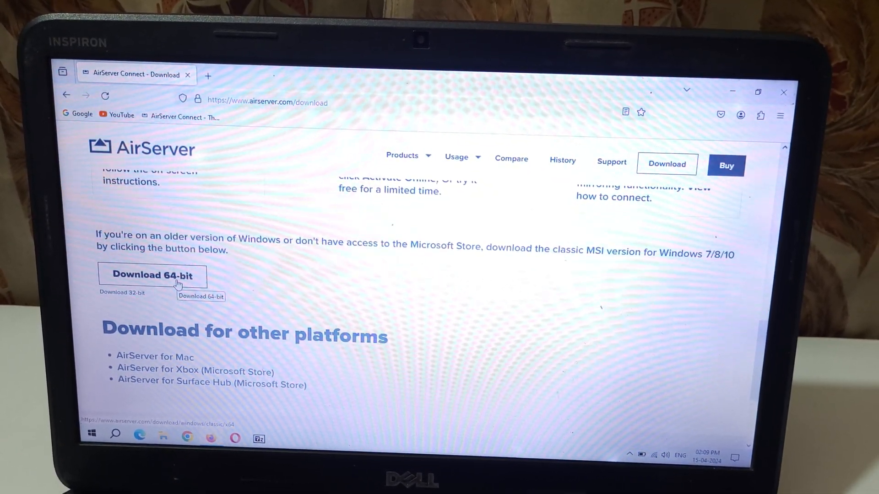
- Download the AirServer 5.7.1 x64 MSI and launch it, confirming the Open Executable File prompt
left_click(153, 276)
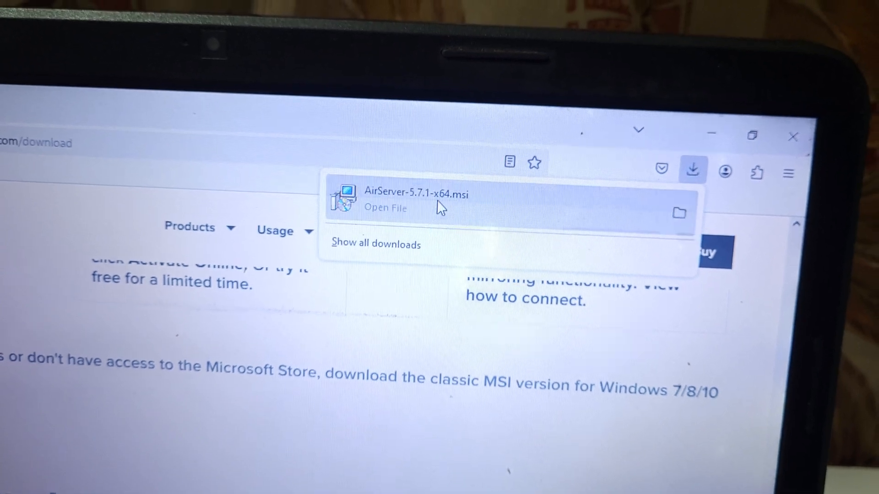
left_click(386, 207)
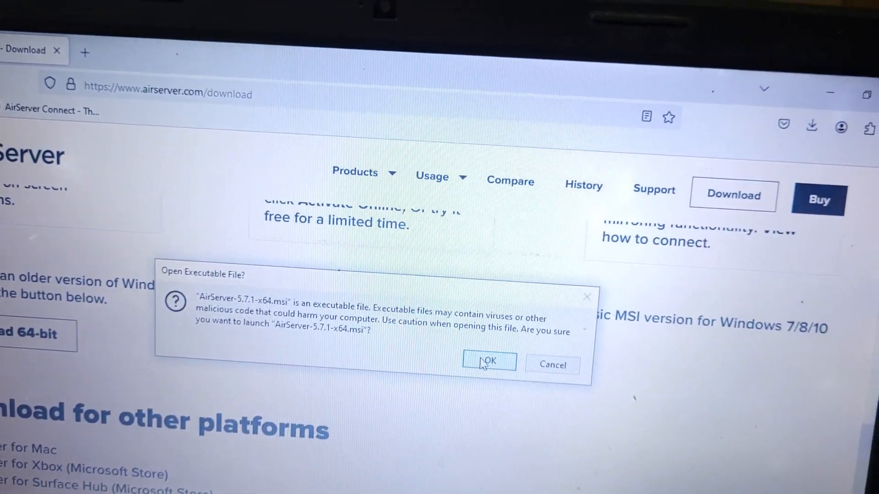
left_click(488, 361)
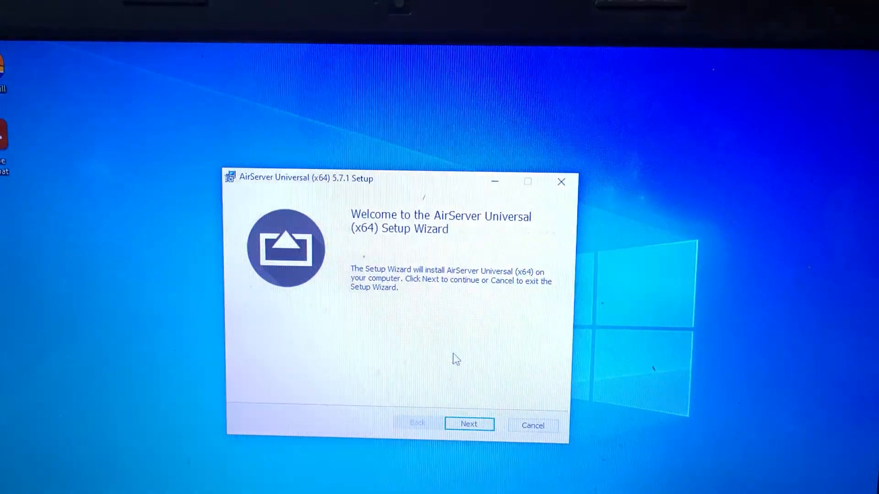
- Move past the welcome page and accept the license agreement to reach the Activation step
left_click(468, 424)
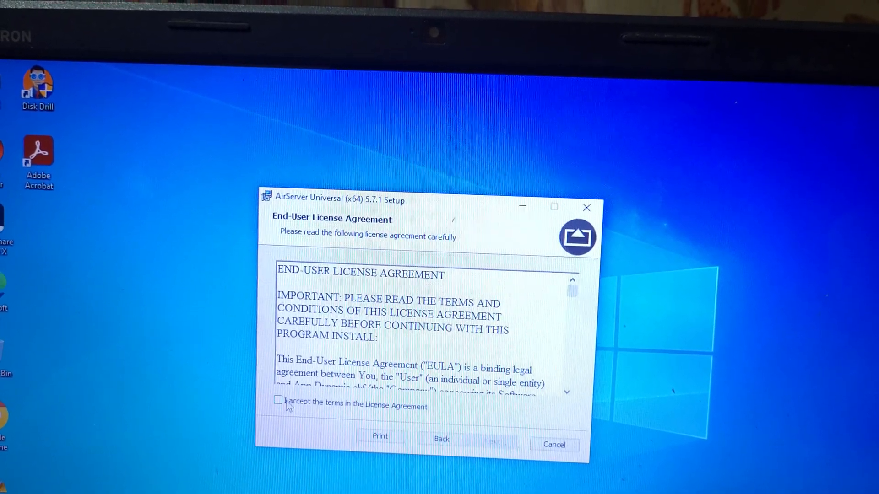
left_click(278, 400)
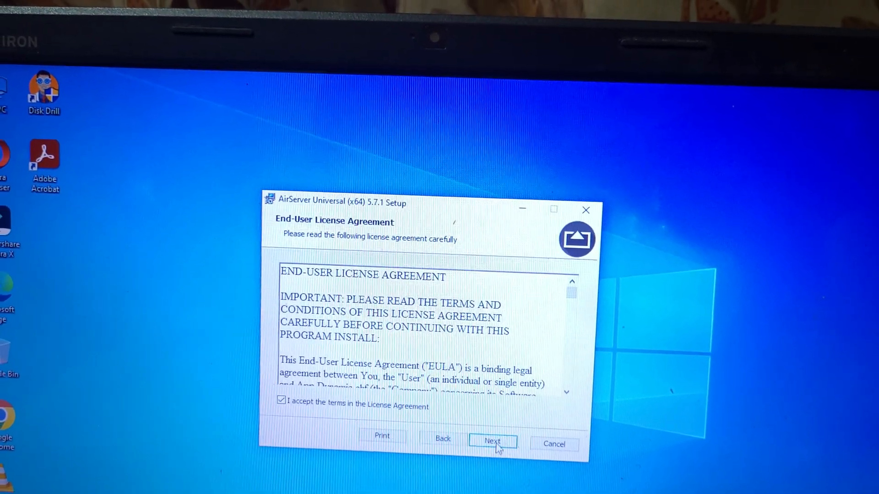
left_click(492, 441)
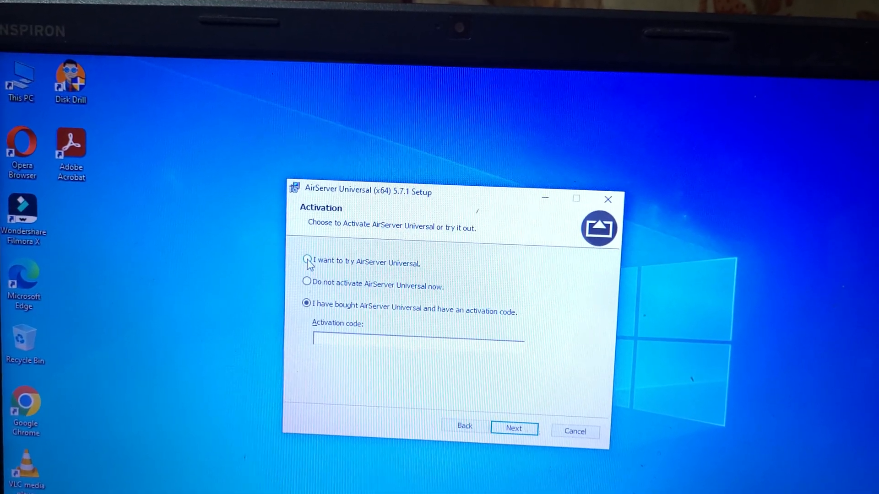
- Choose 'I want to try AirServer Universal', keep the default folder and 'No.' logon startup, and install
left_click(307, 261)
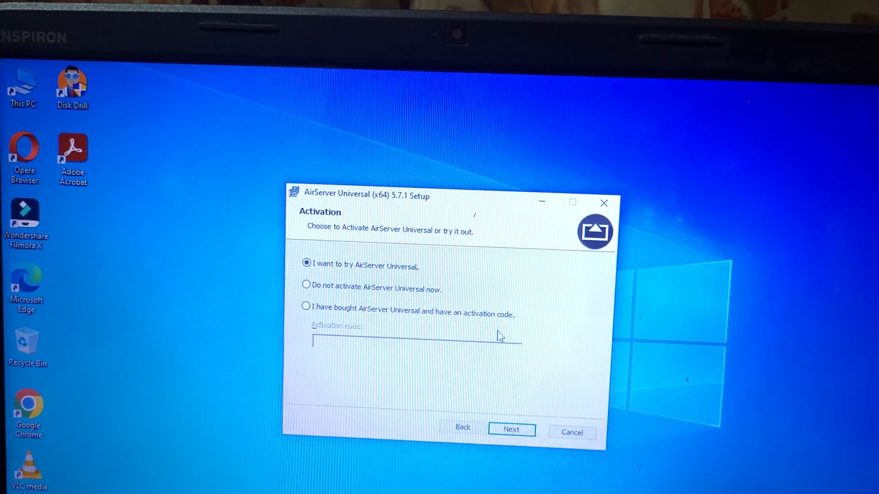
left_click(511, 430)
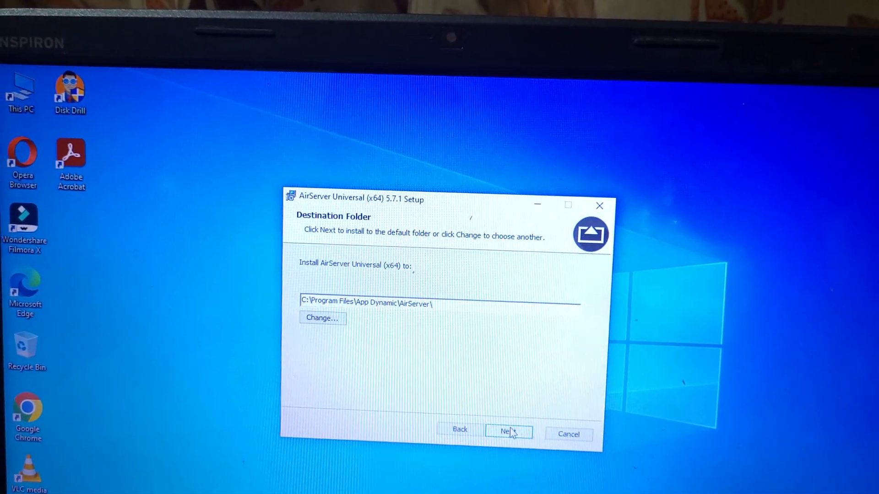
left_click(508, 432)
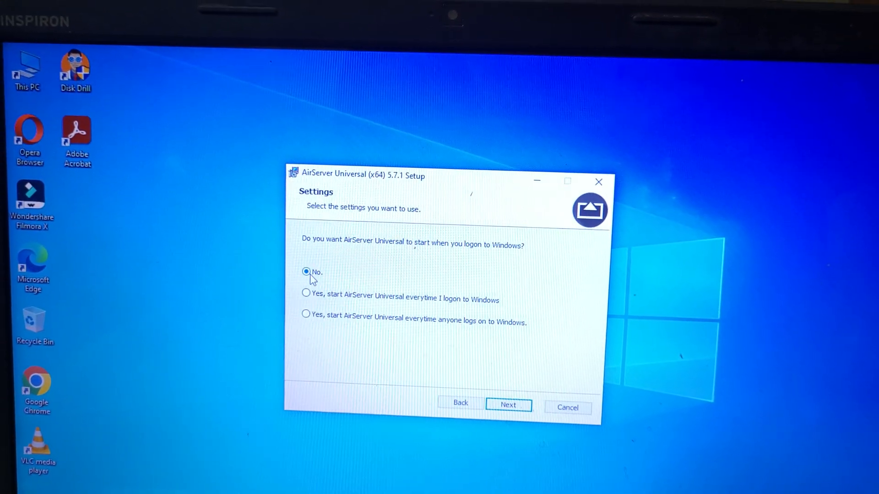
left_click(507, 404)
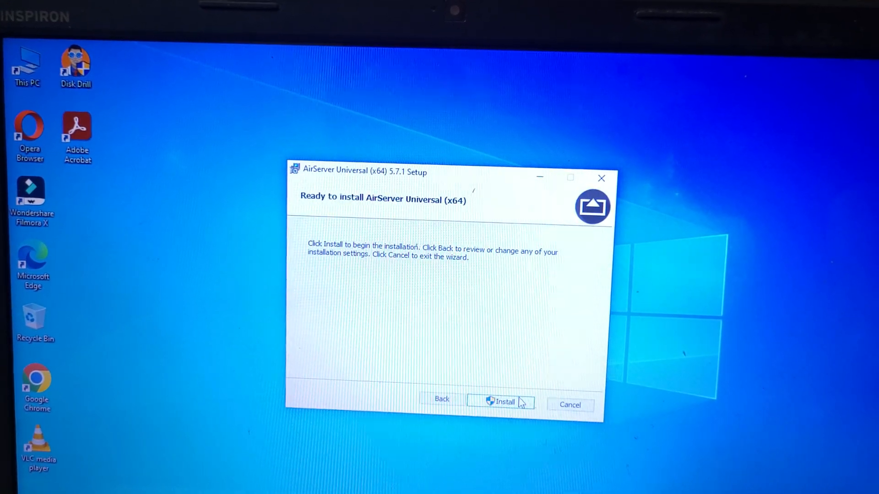
left_click(502, 402)
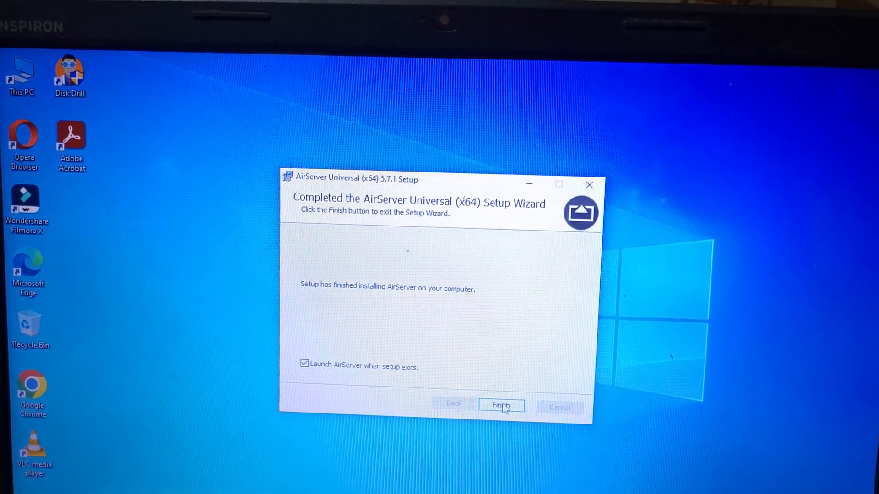
- Finish setup to launch AirServer, start the 30-day free trial with Try, and close the Activation window
left_click(501, 406)
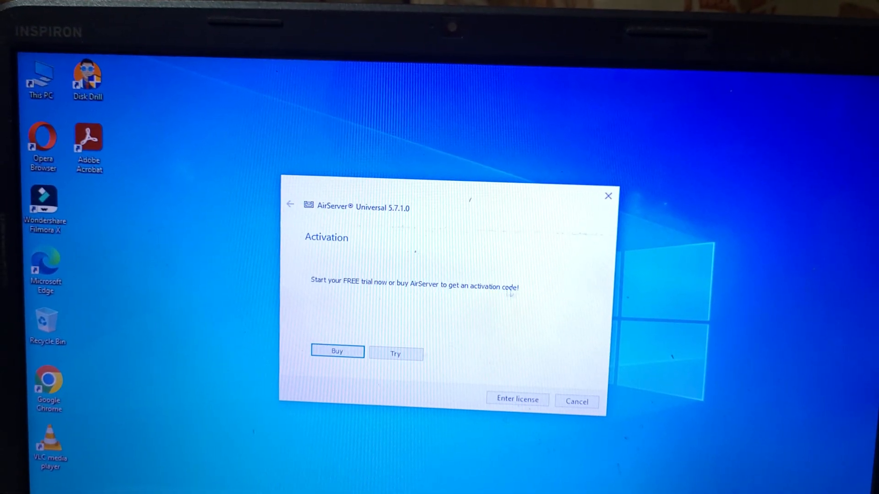
left_click(396, 353)
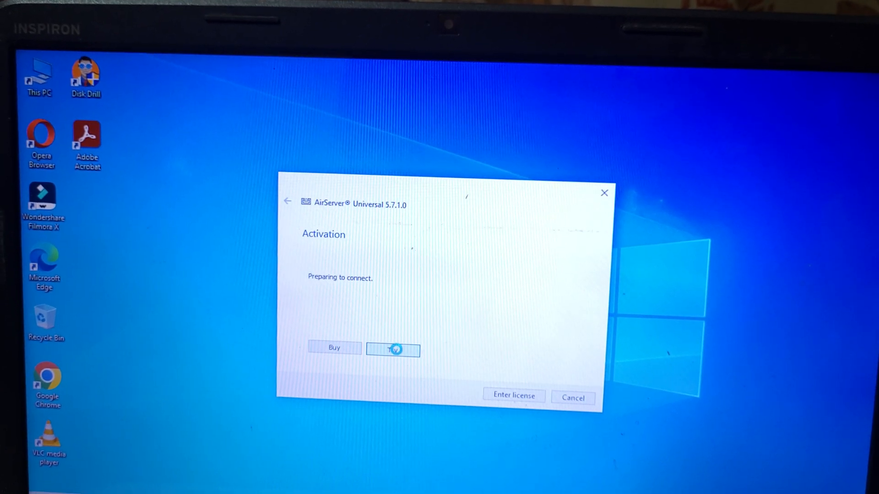
left_click(393, 350)
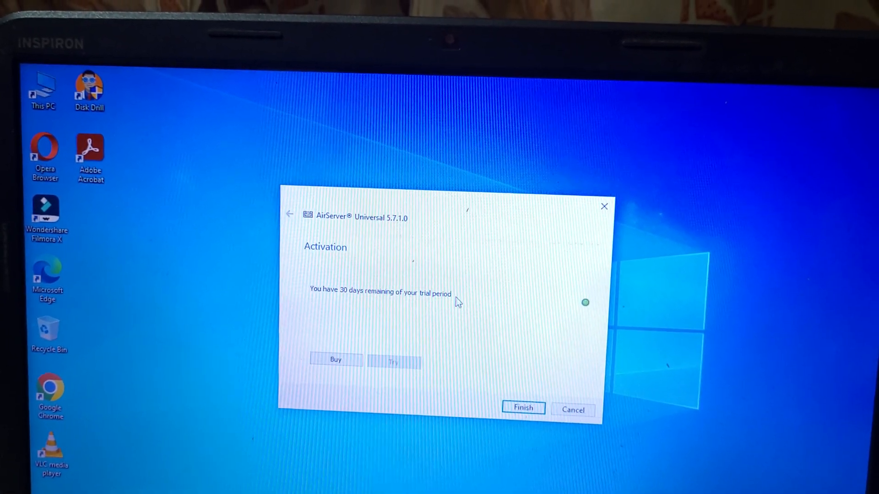
left_click(523, 408)
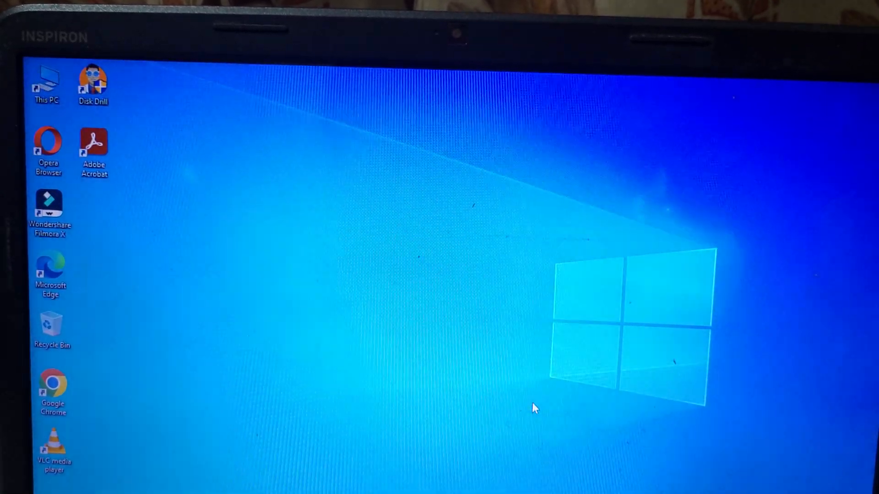